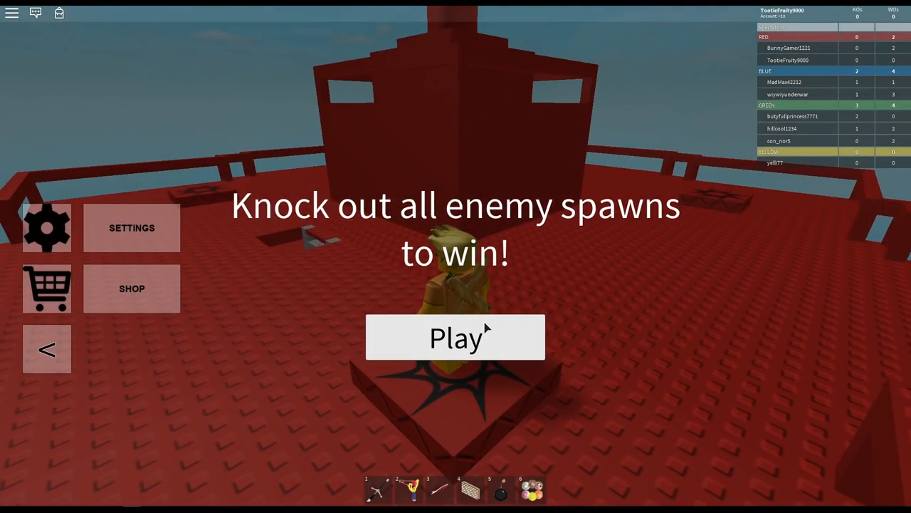
# Join the match and spawn at the red team's base, sword in hand
pyautogui.click(455, 336)
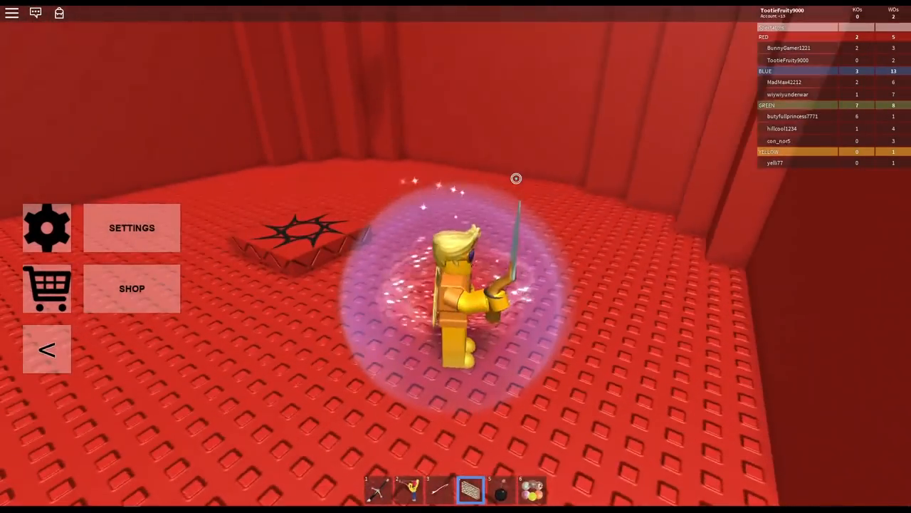
pyautogui.click(539, 494)
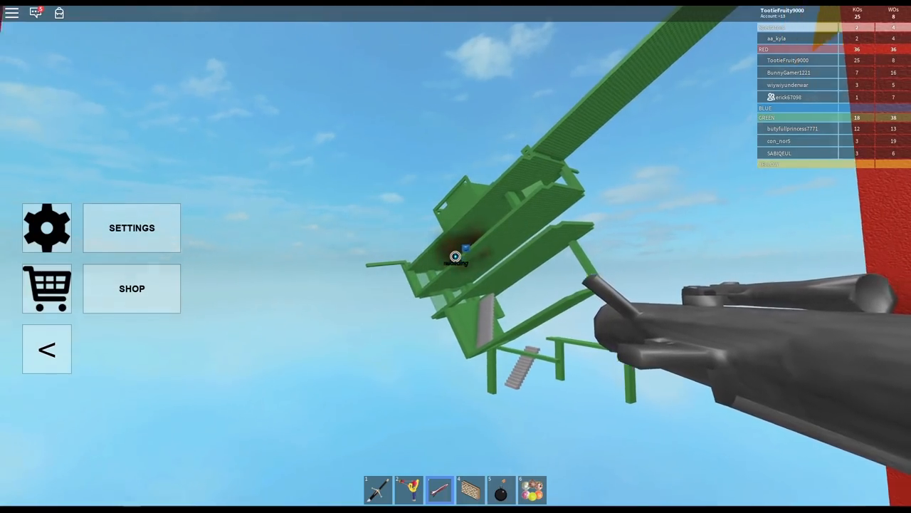
# Fire a rocket into the green tower, raising red's knockout count to 37
pyautogui.click(452, 256)
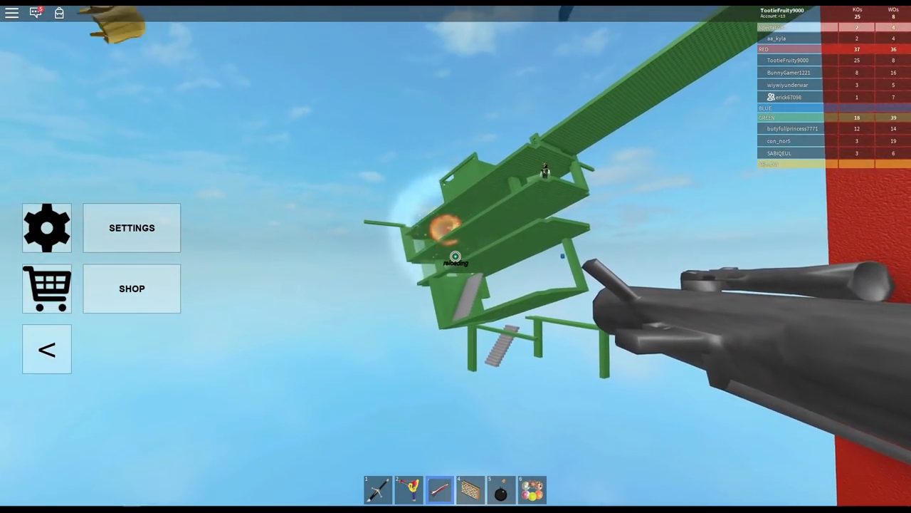